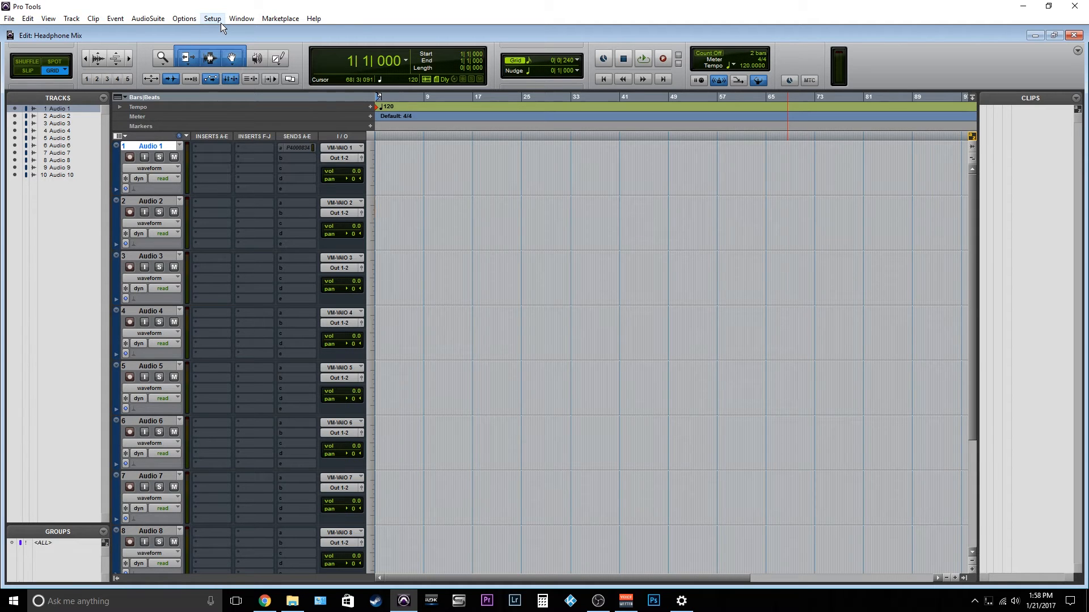
Step: Open I/O Setup and check the Headphones output path on channels 3–4
click(211, 18)
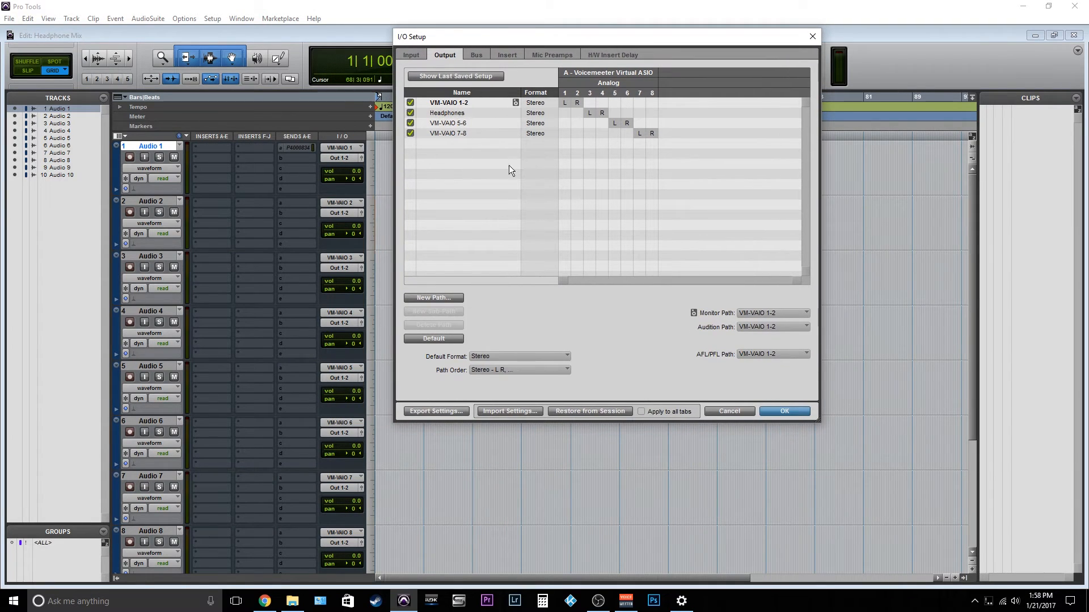
mouse_move(729, 226)
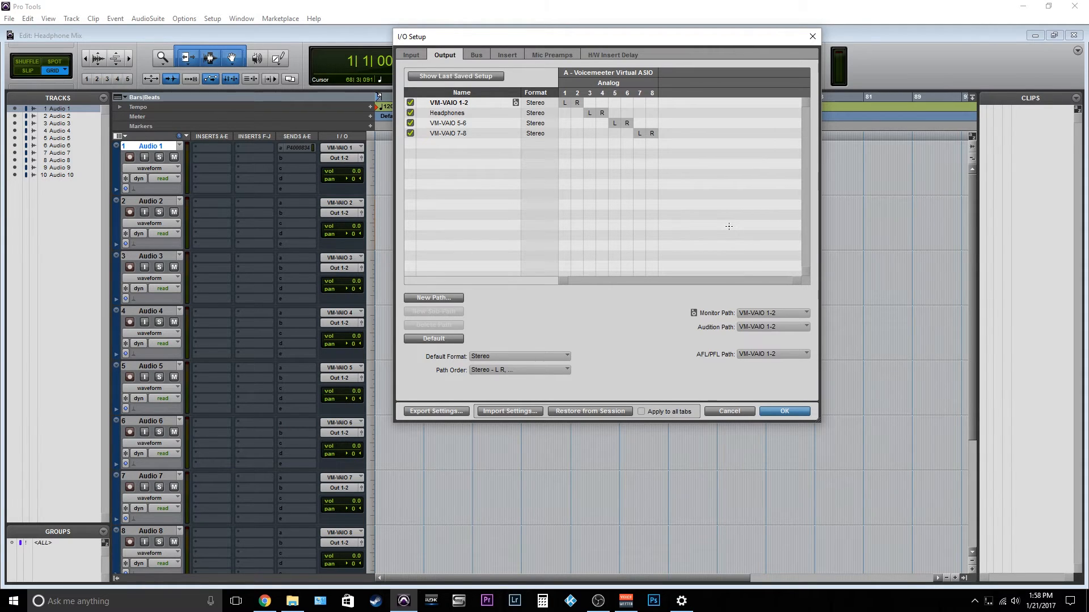
mouse_move(668, 163)
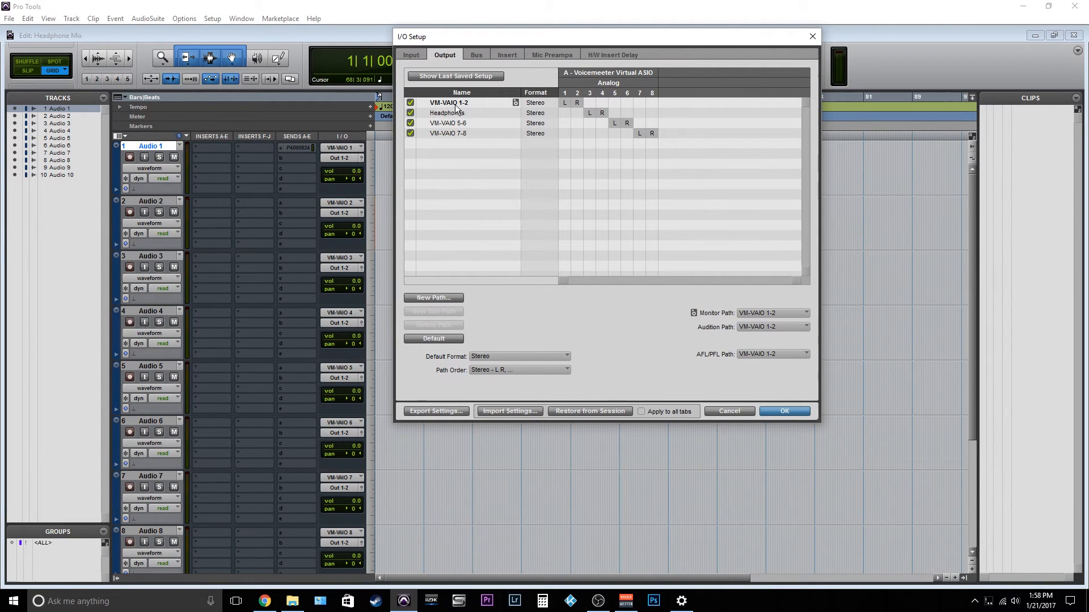
click(448, 103)
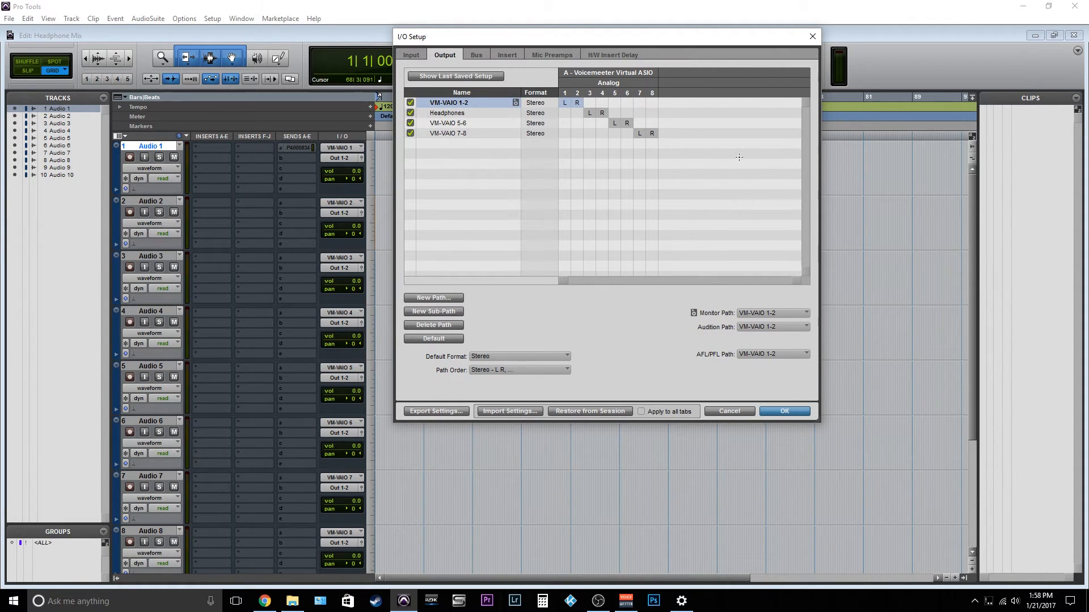
click(446, 113)
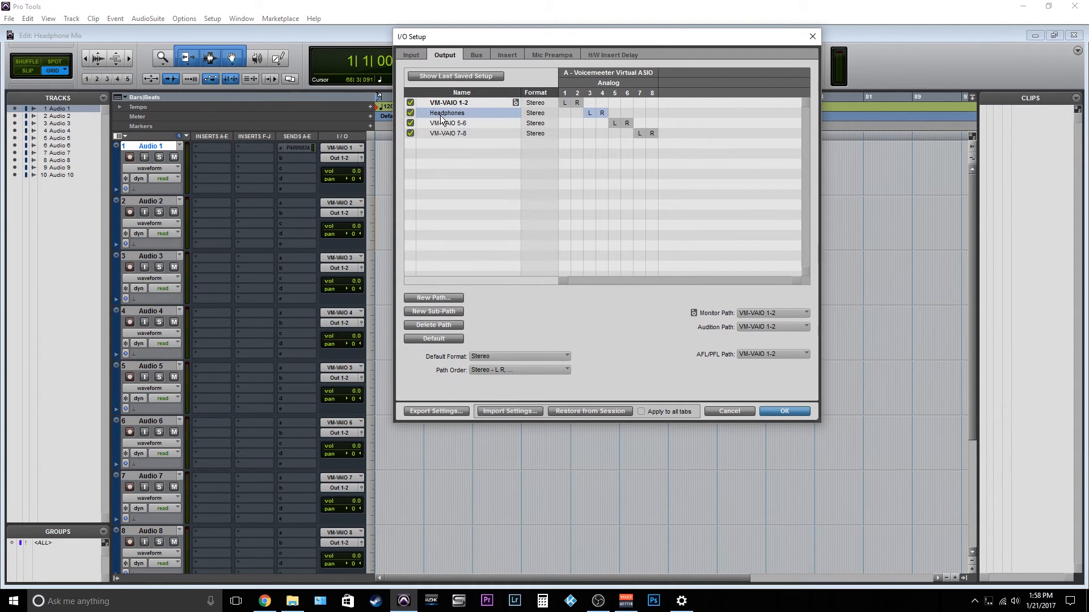
mouse_move(532, 114)
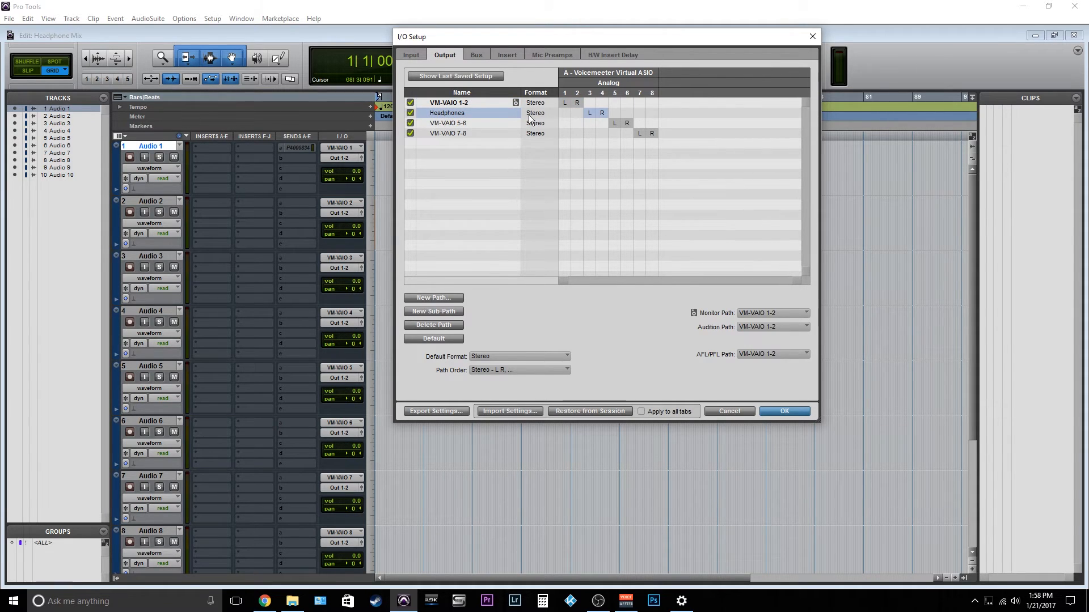
mouse_move(552, 113)
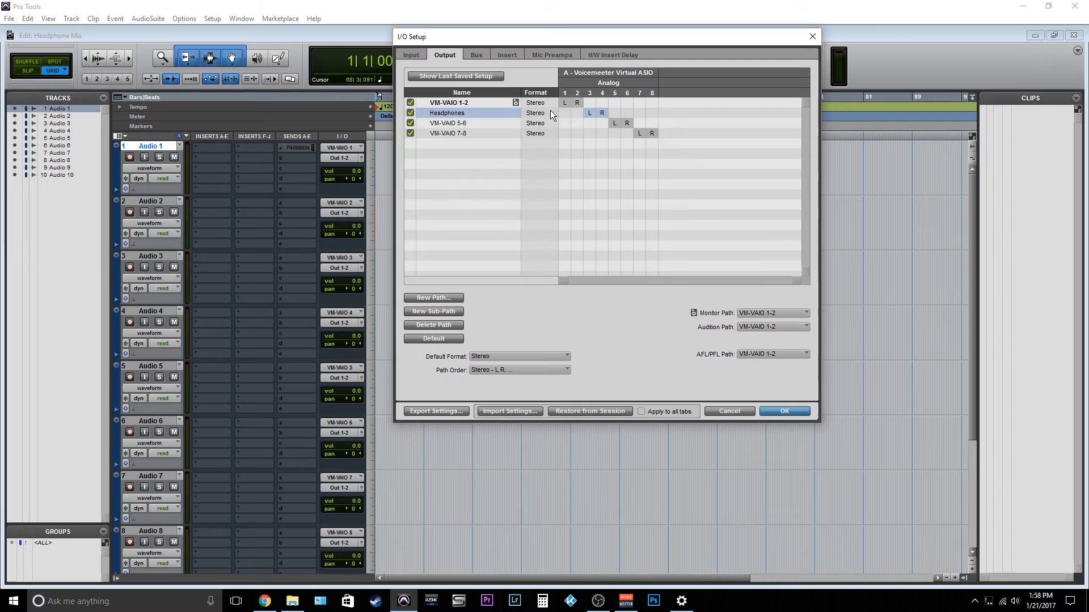
mouse_move(455, 143)
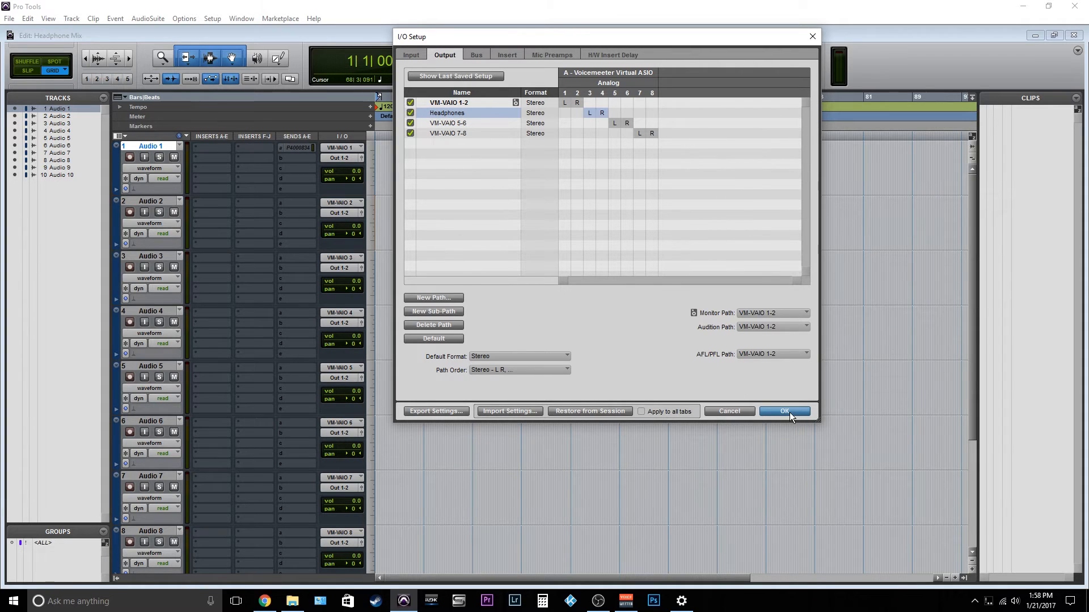
Step: Close I/O Setup and give Audio 1 a send b to Headphones (Stereo)
click(783, 411)
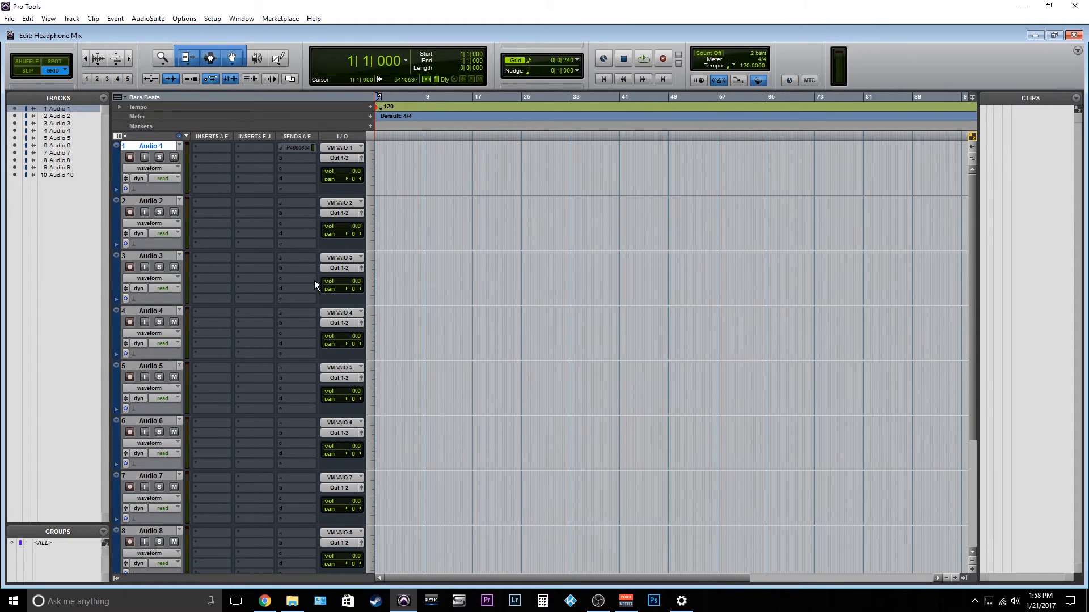
mouse_move(143, 232)
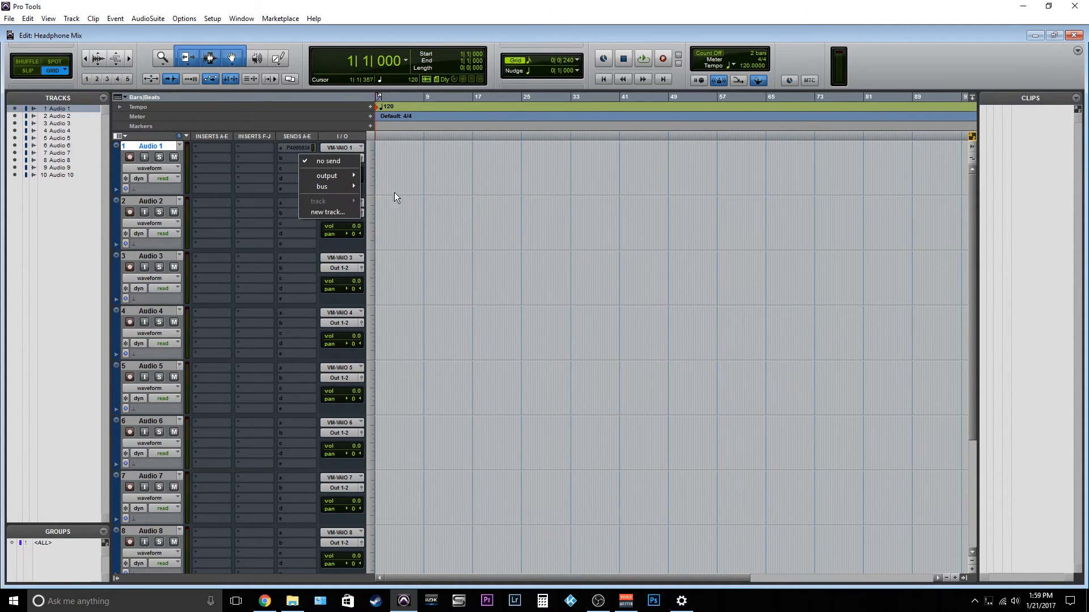
click(322, 186)
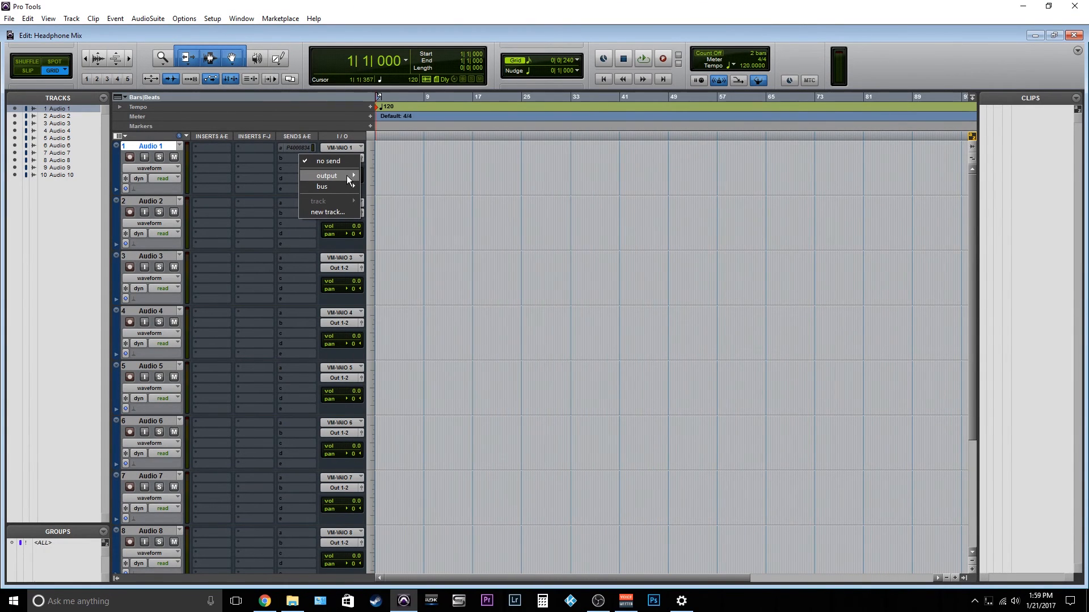
click(327, 175)
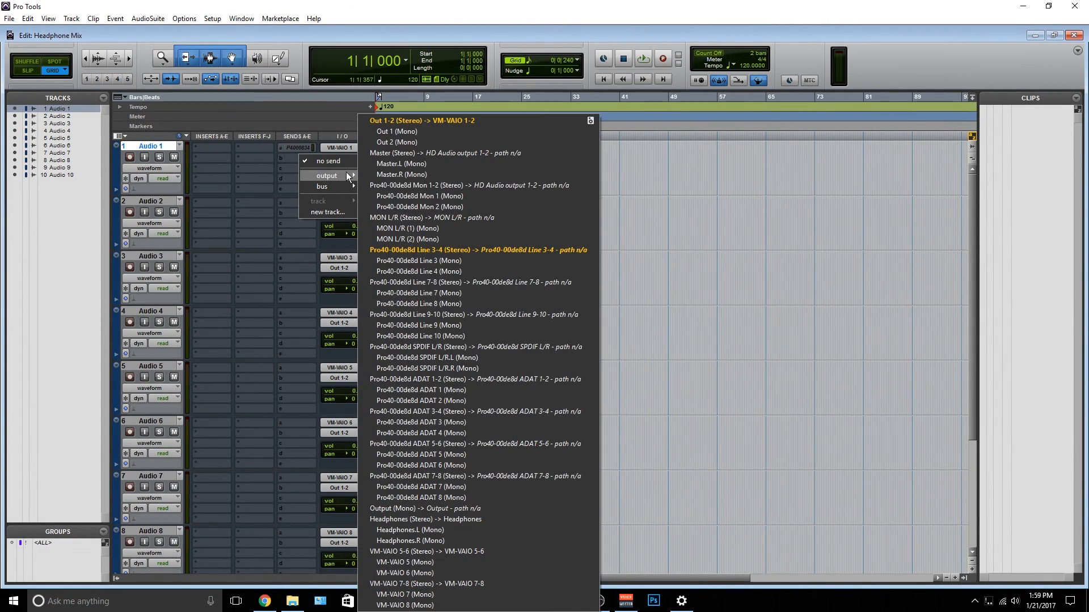
mouse_move(446, 518)
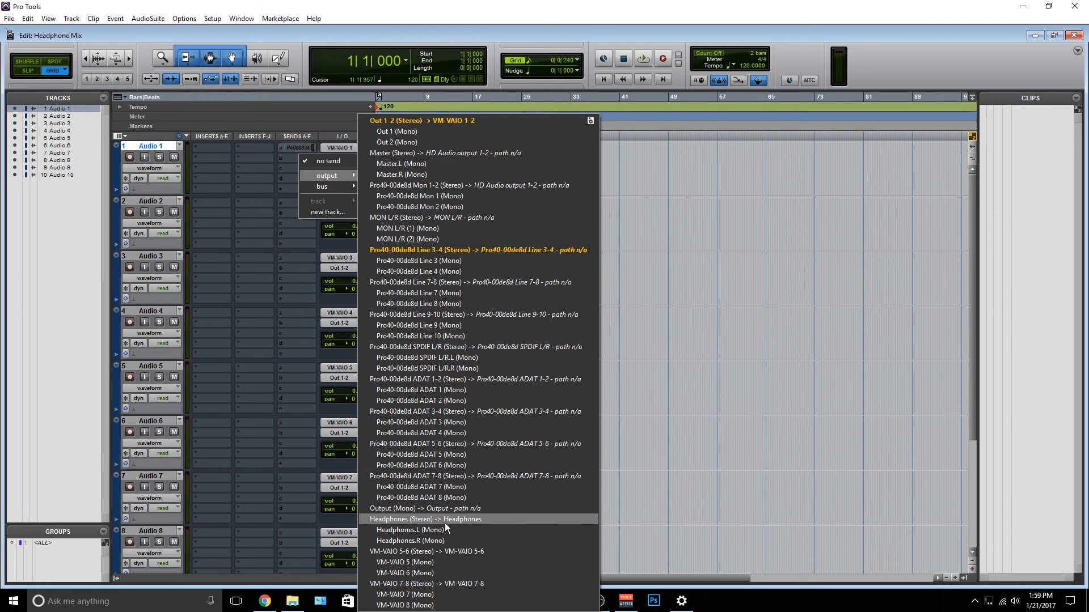
click(425, 520)
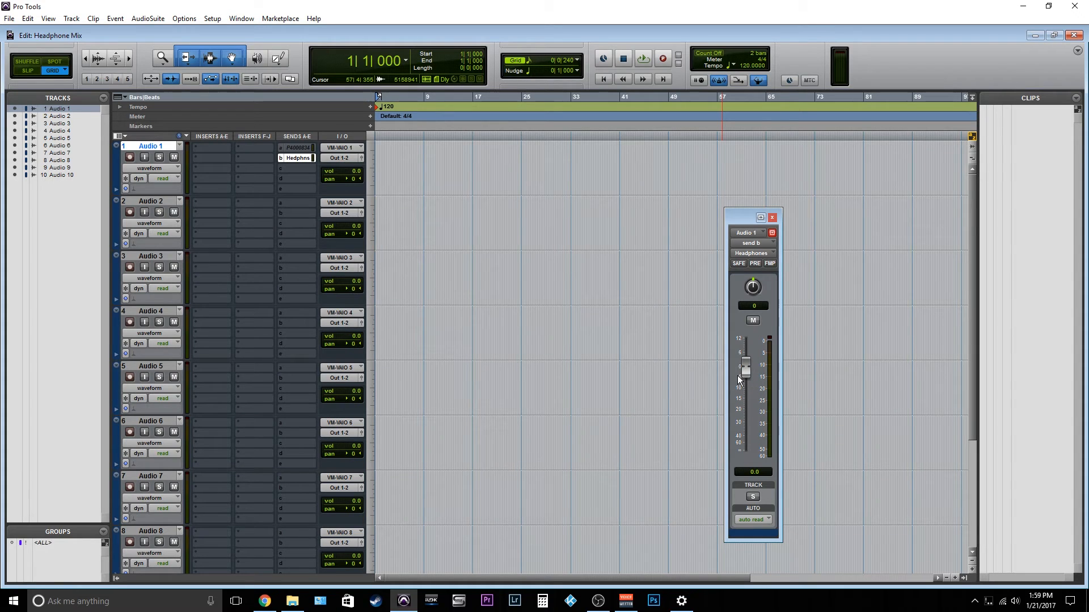
Step: Add Headphones sends to Audio 2 through Audio 9, scrolling to reach Audio 9
click(297, 202)
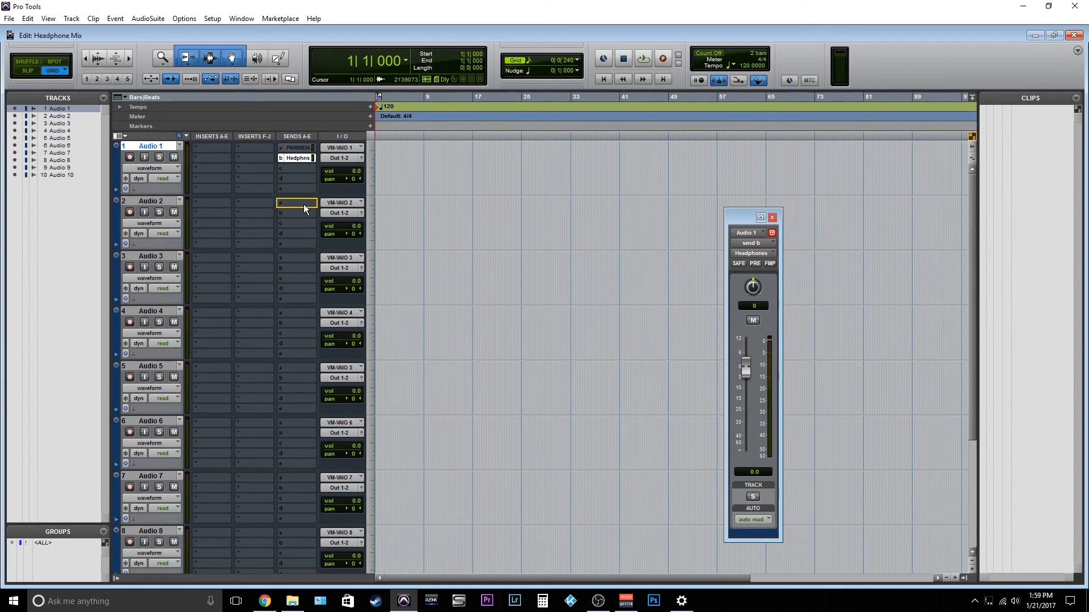
click(296, 212)
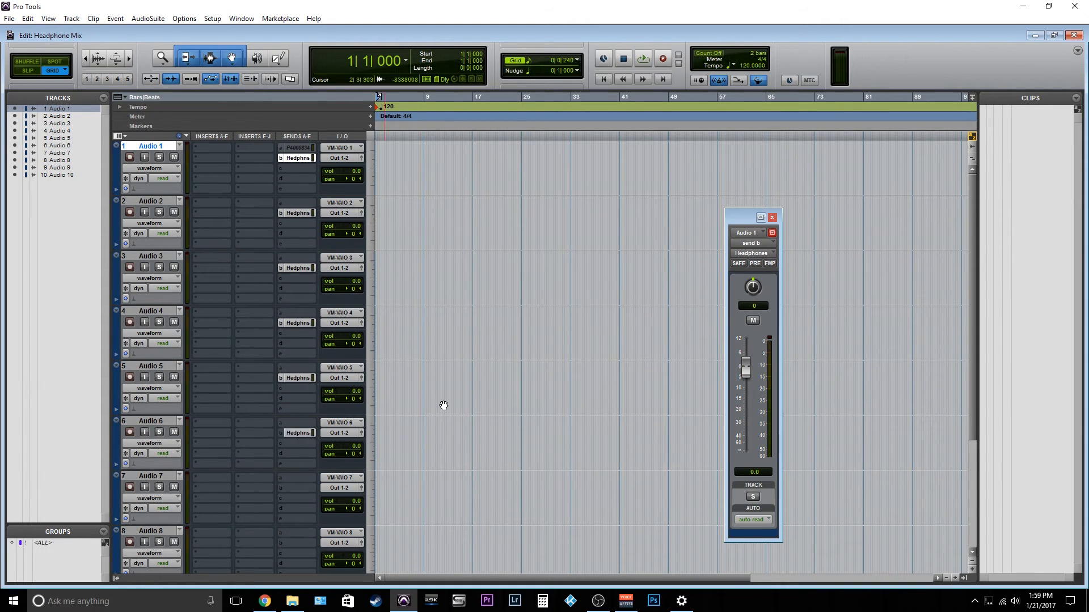
scroll(down, 3)
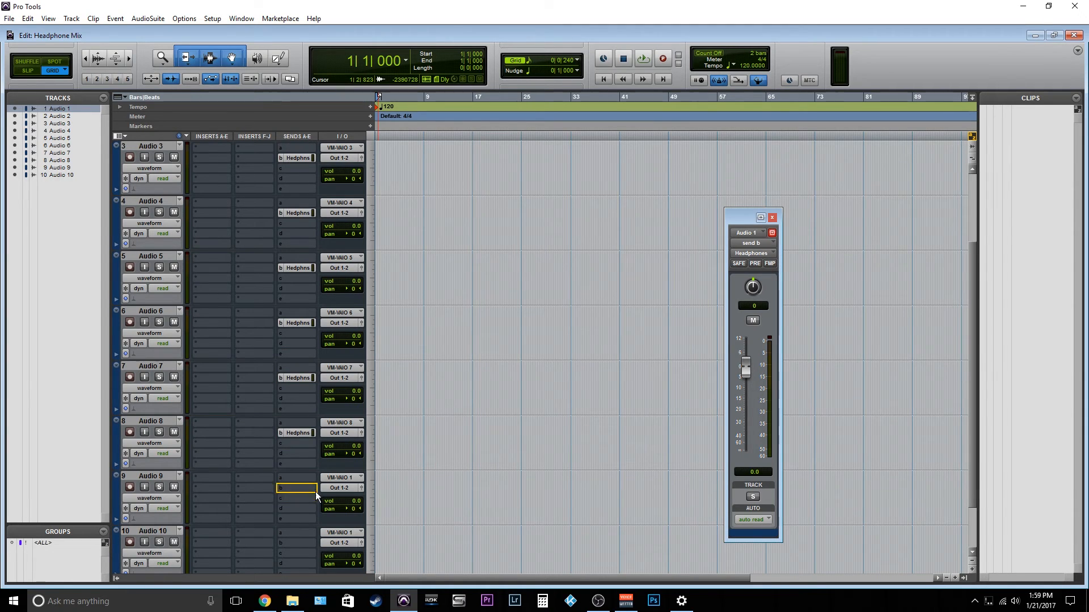
click(296, 487)
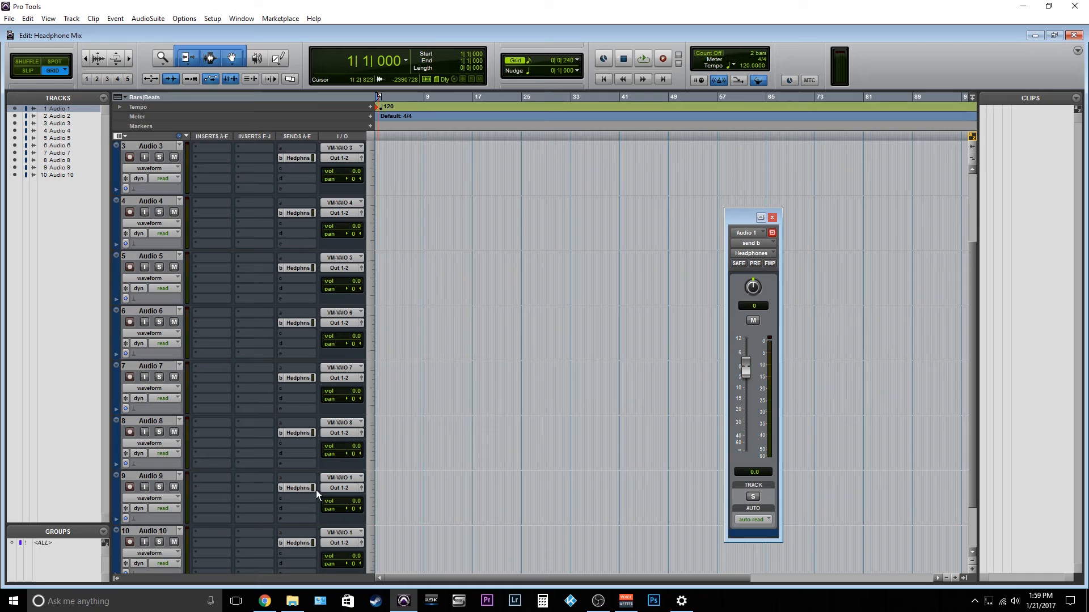
scroll(up, 3)
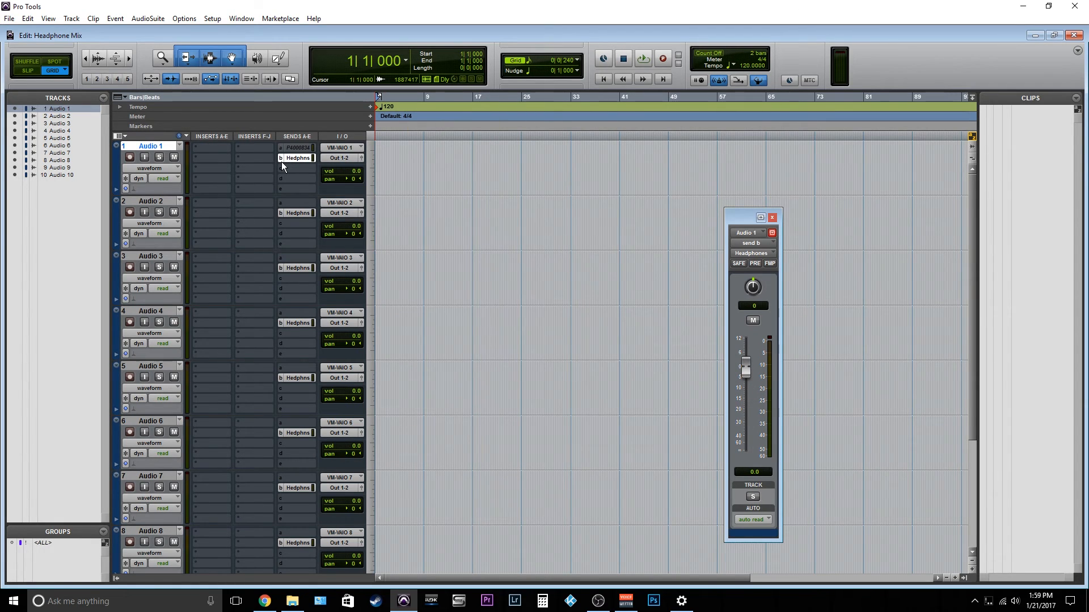
Step: Expand Send B inline on all tracks and close the floating Audio 1 send window
click(297, 158)
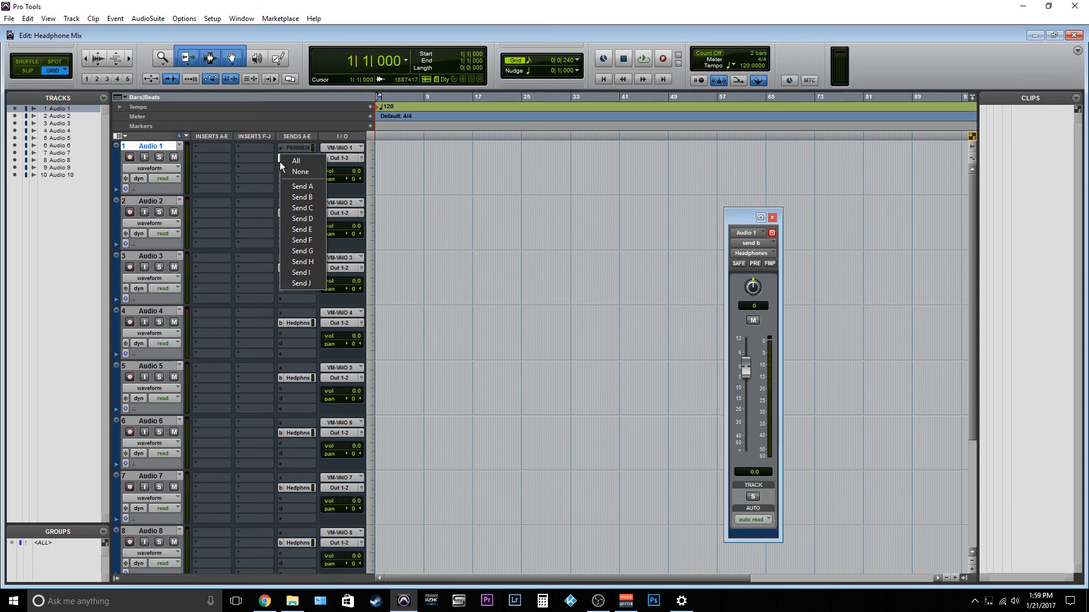
click(302, 196)
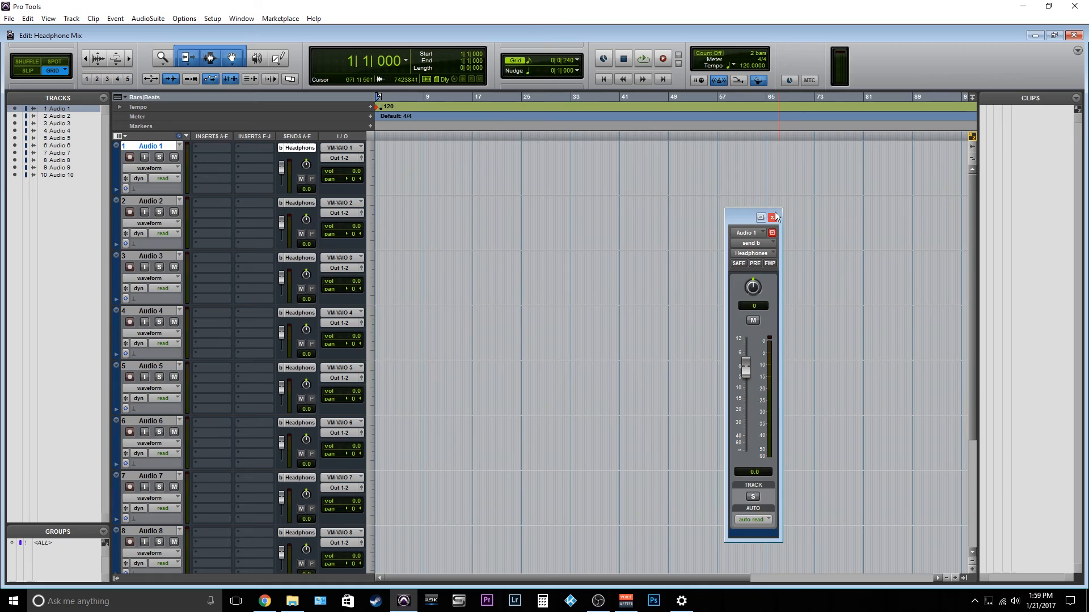
click(771, 217)
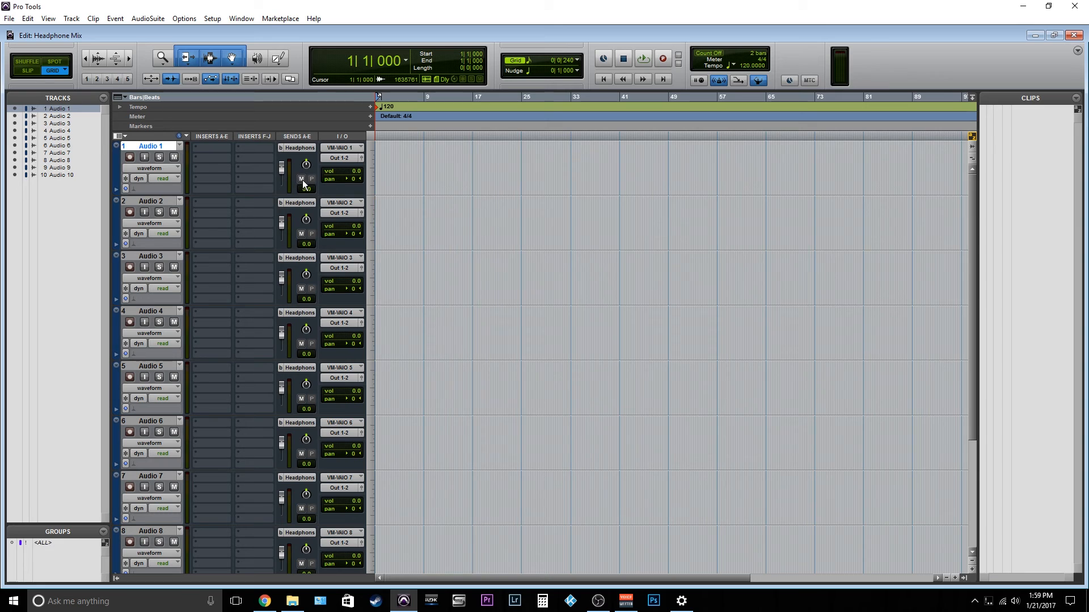
mouse_move(302, 179)
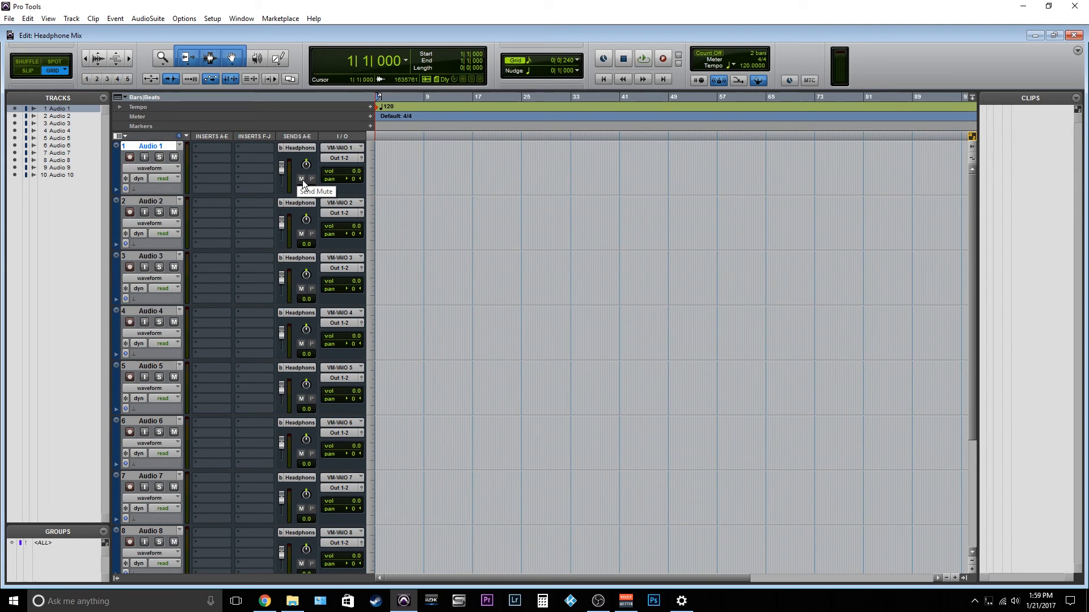
click(301, 179)
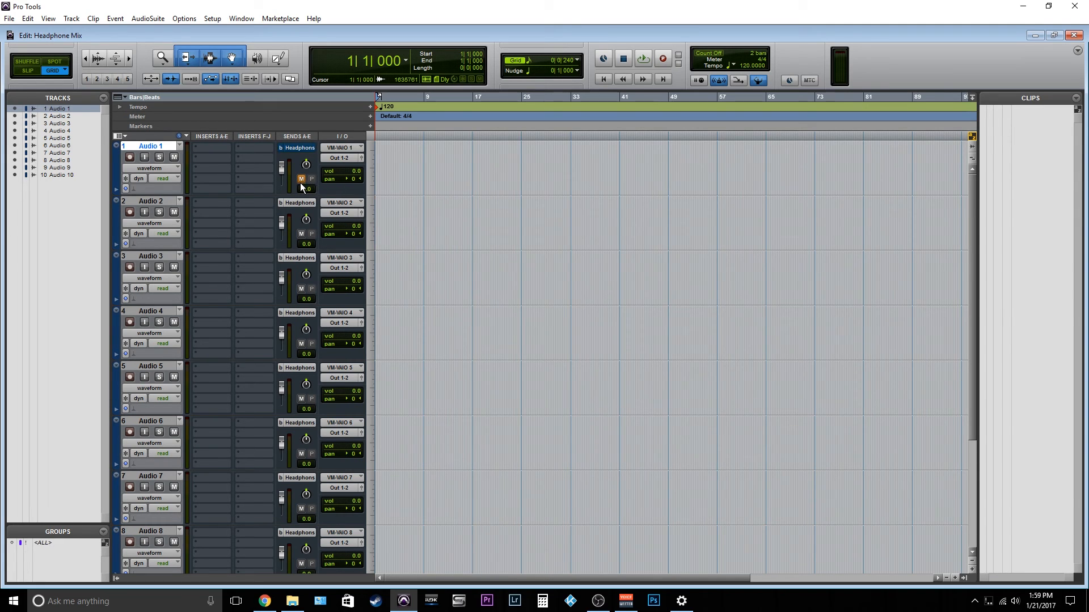
scroll(down, 3)
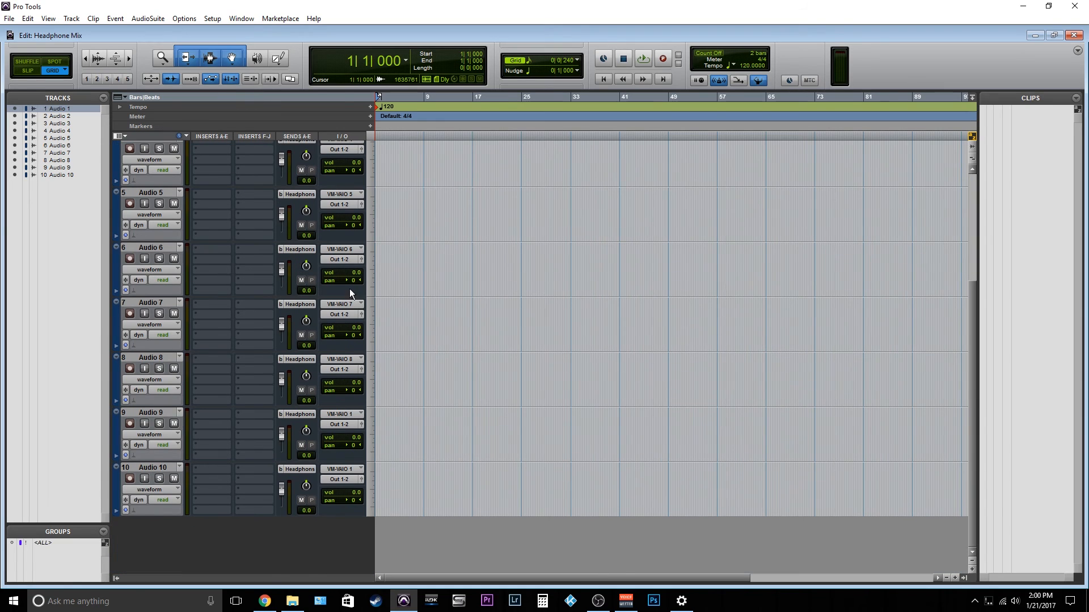
scroll(up, 3)
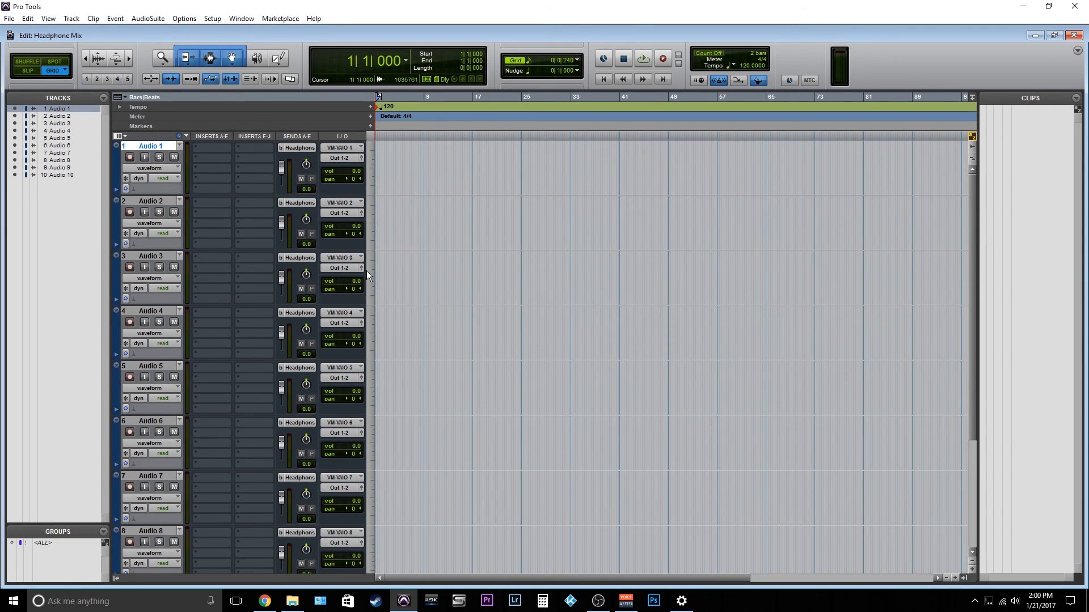
mouse_move(299, 165)
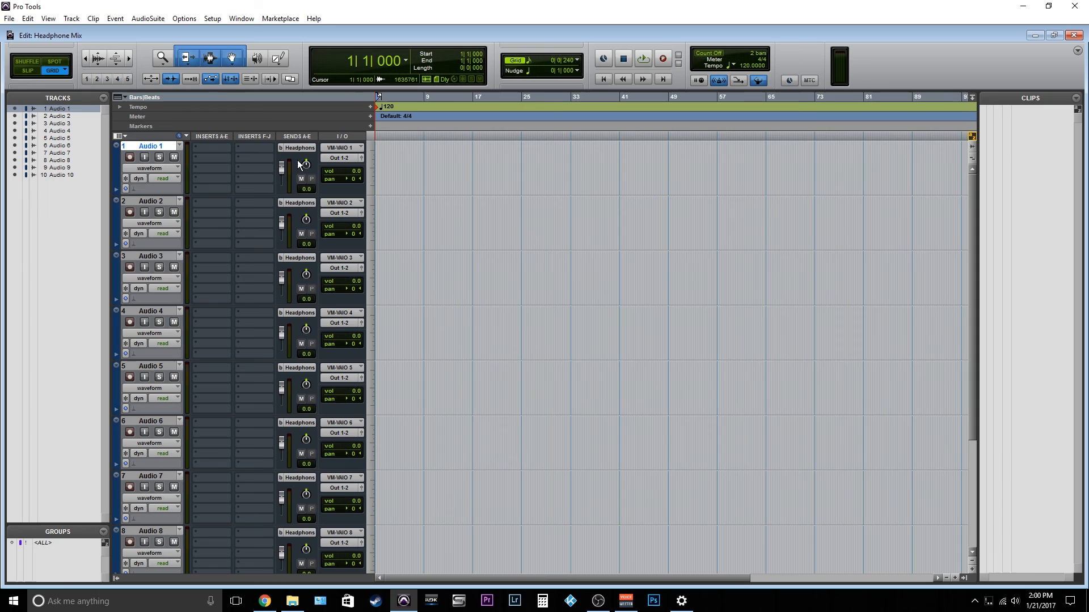